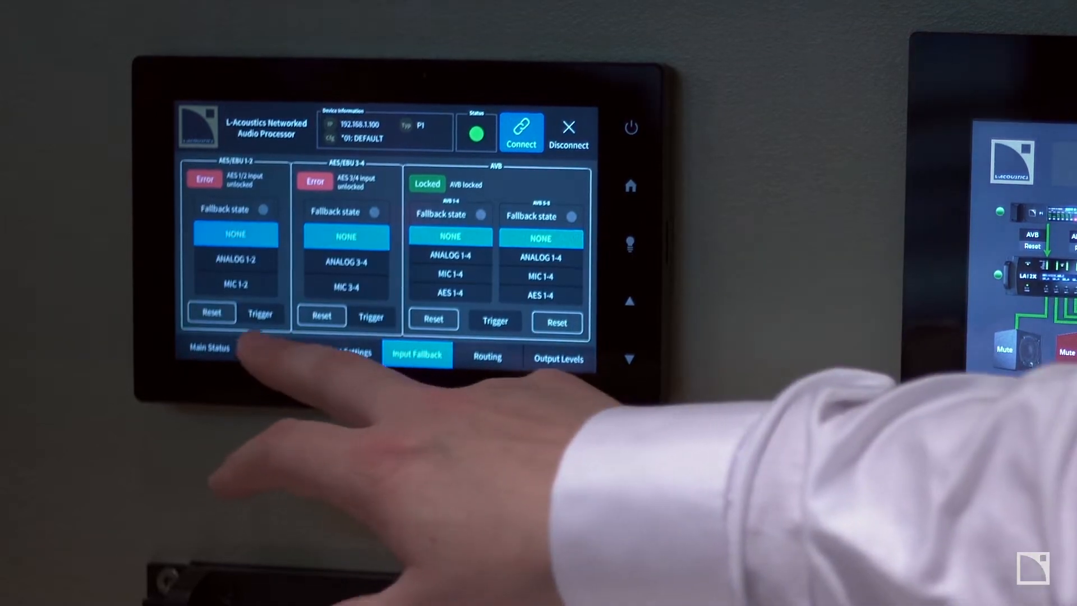
# - Open S-1 L-Acoustics Amplified Controller Advanced in Detail View and scroll through its signals
pyautogui.click(276, 358)
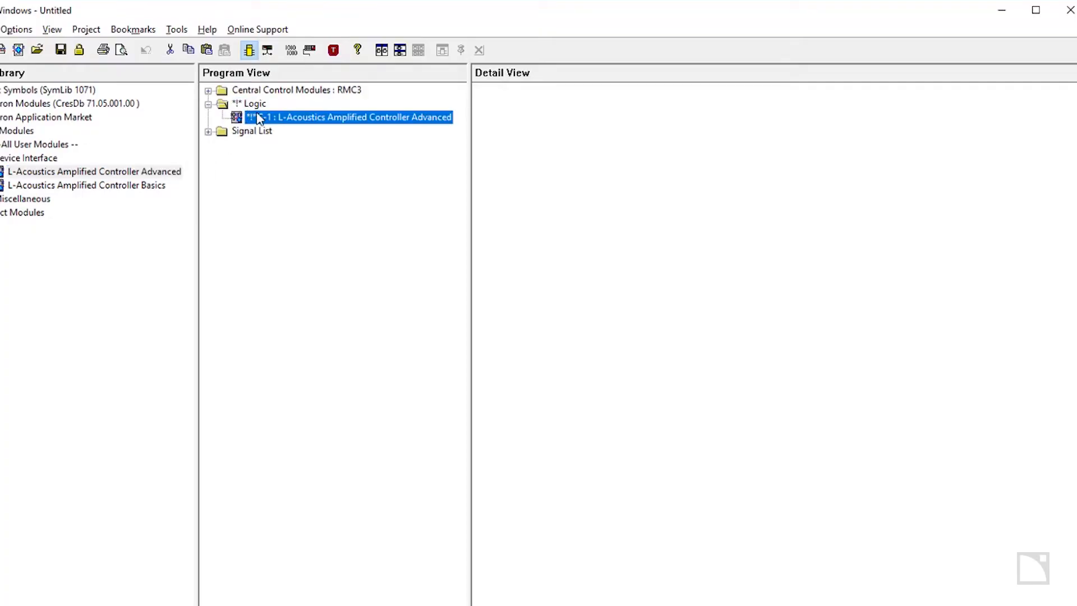
pyautogui.doubleClick(349, 116)
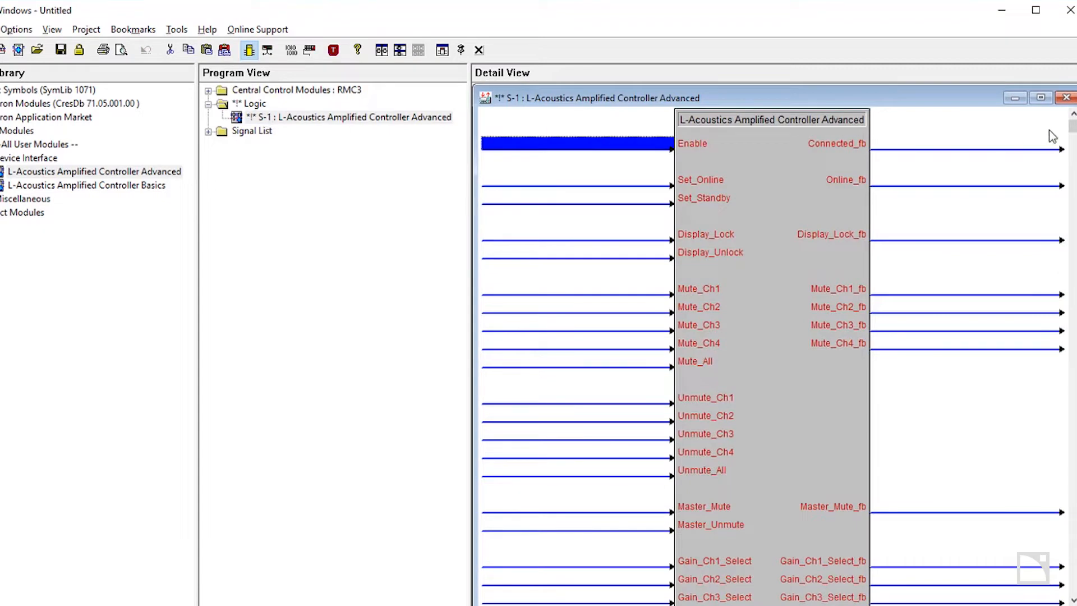
pyautogui.scroll(-3)
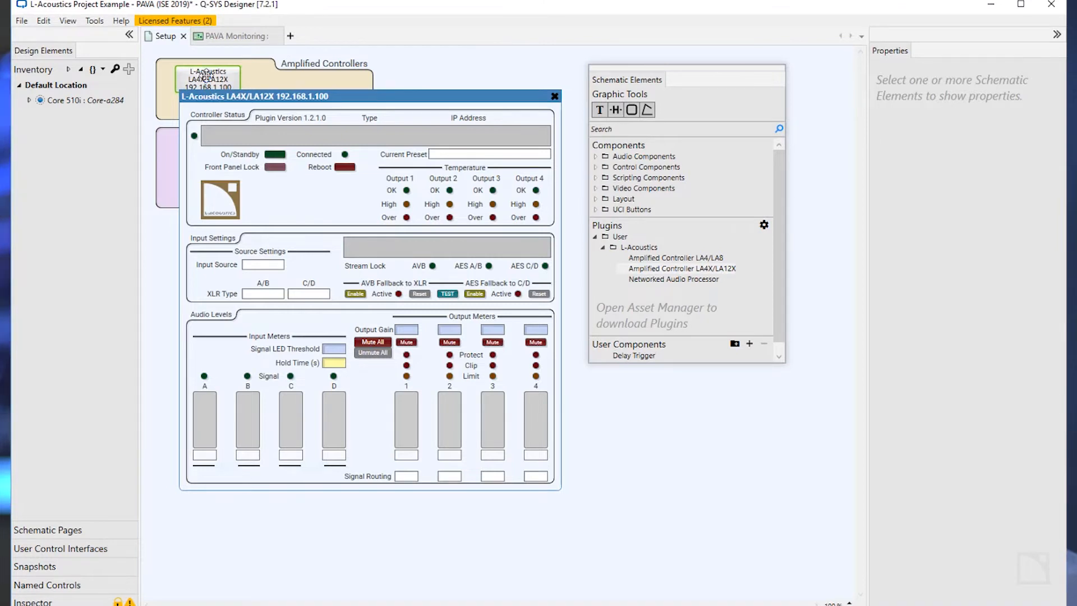
# - Open the LA12X controller's control panel and select its Input Source
pyautogui.click(555, 95)
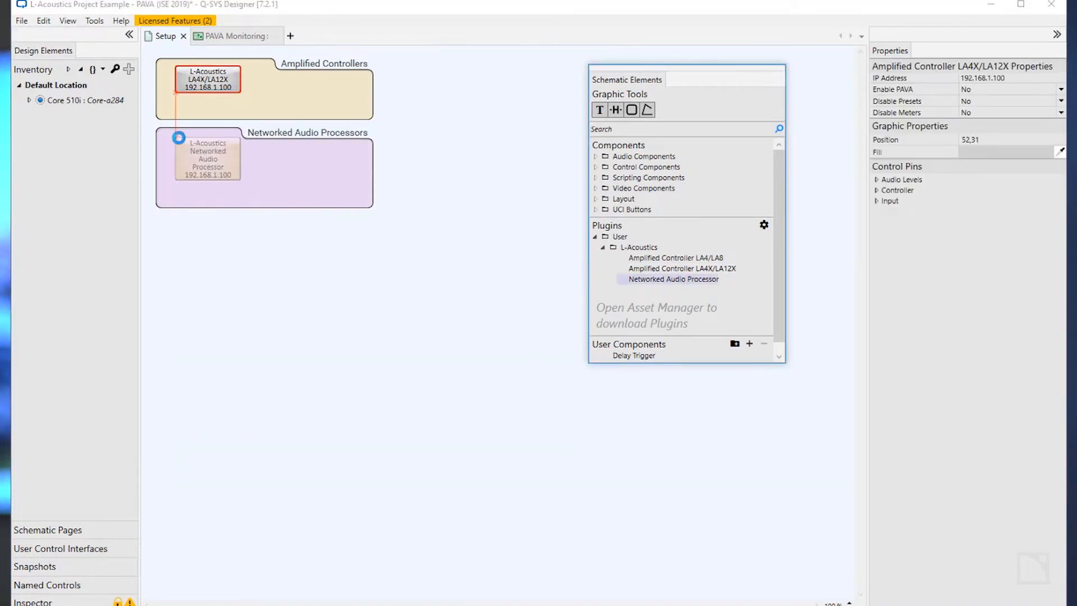
pyautogui.doubleClick(207, 158)
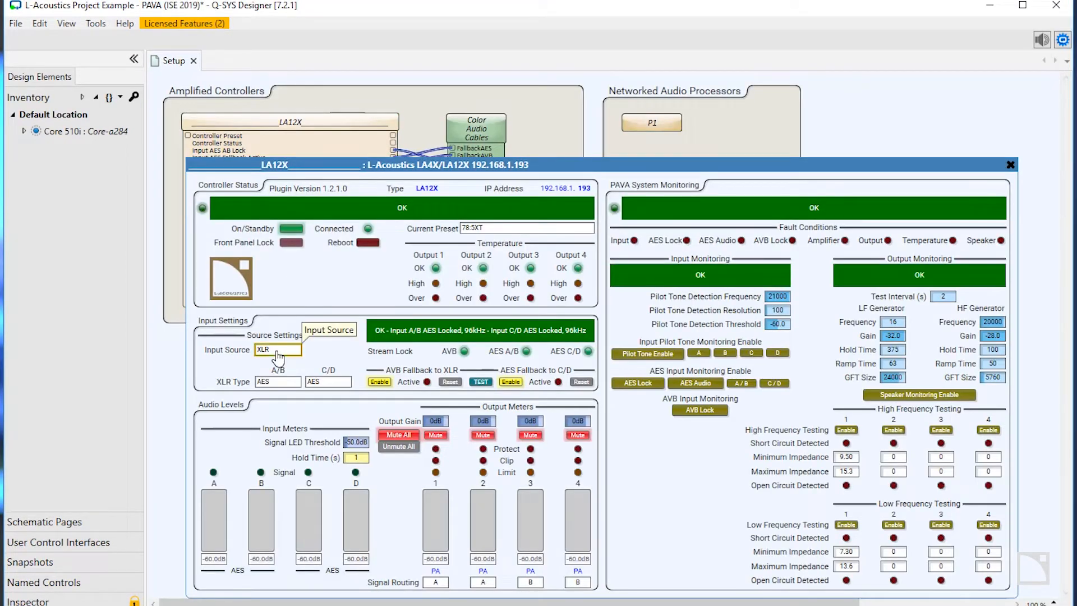
pyautogui.click(277, 349)
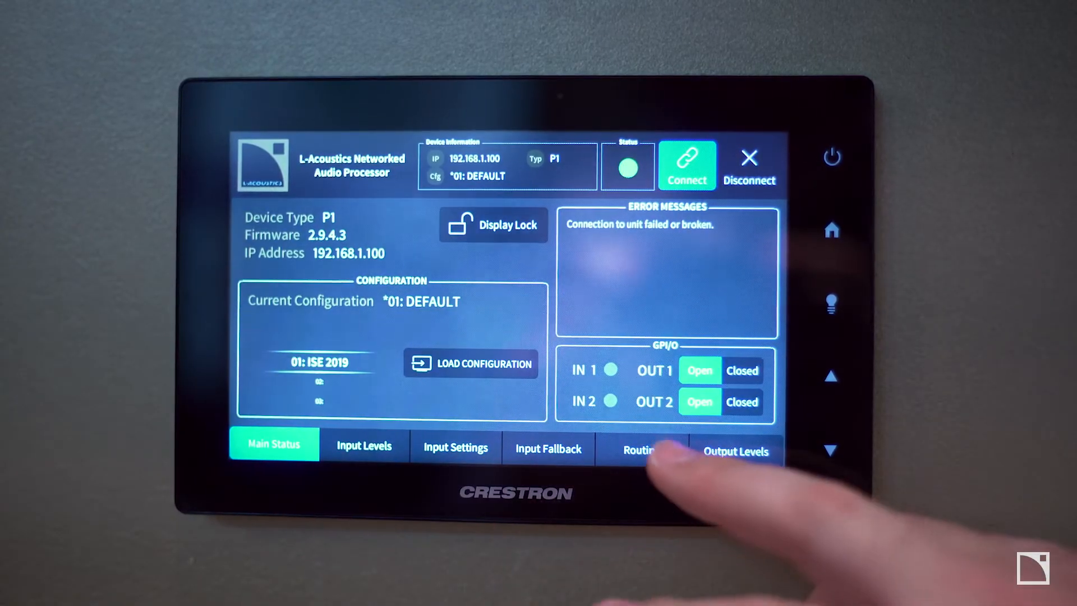
# - On the P1 Routing page, set destination AVB 8's source from AES 4 to NONE
pyautogui.click(642, 450)
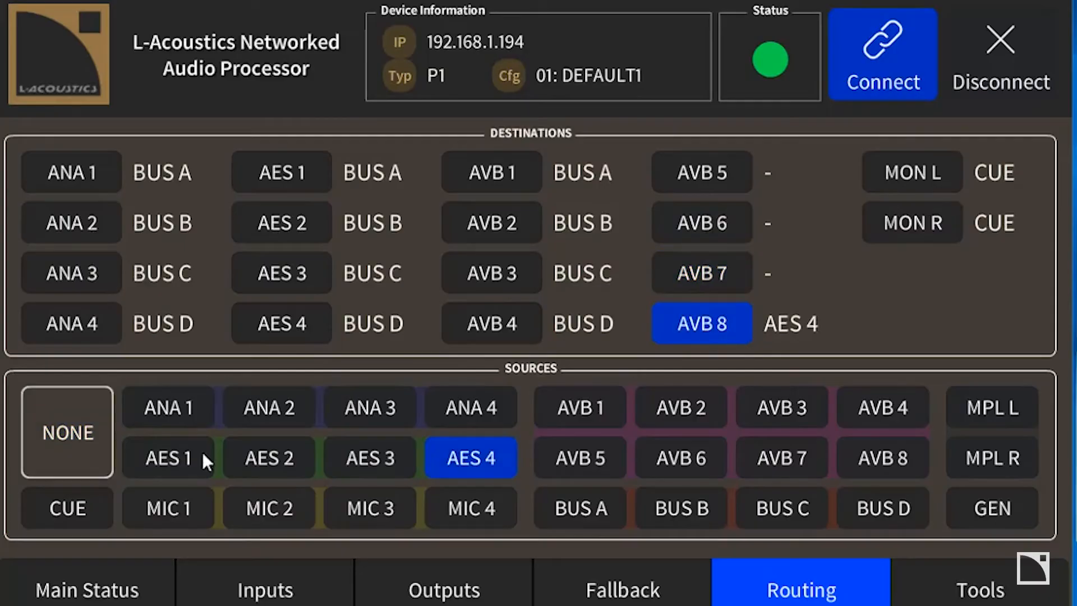
pyautogui.click(67, 431)
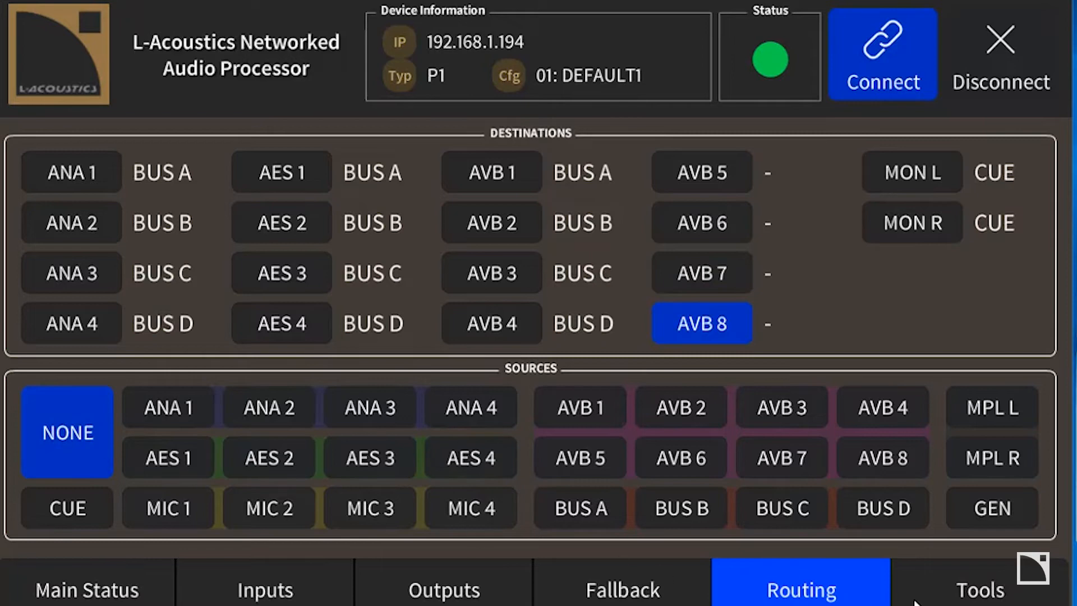